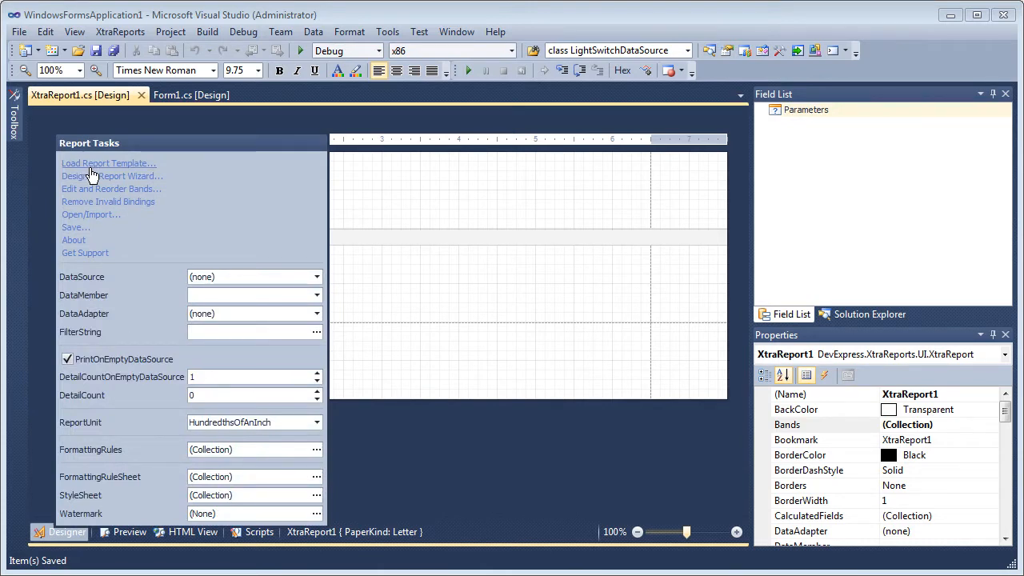
Step: Launch the report template gallery from the Report Tasks smart tag
{"action": "left_click", "coordinate": [108, 163]}
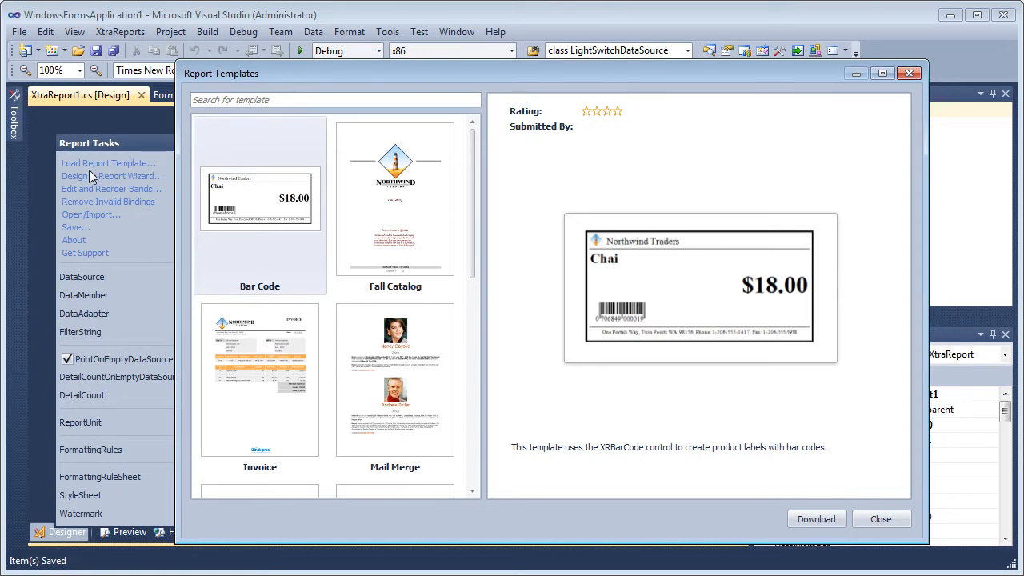
Step: Download the Multi-Column Report template into the XtraReport as a Customer List layout
{"action": "scroll", "scroll_direction": "down", "scroll_amount": 3}
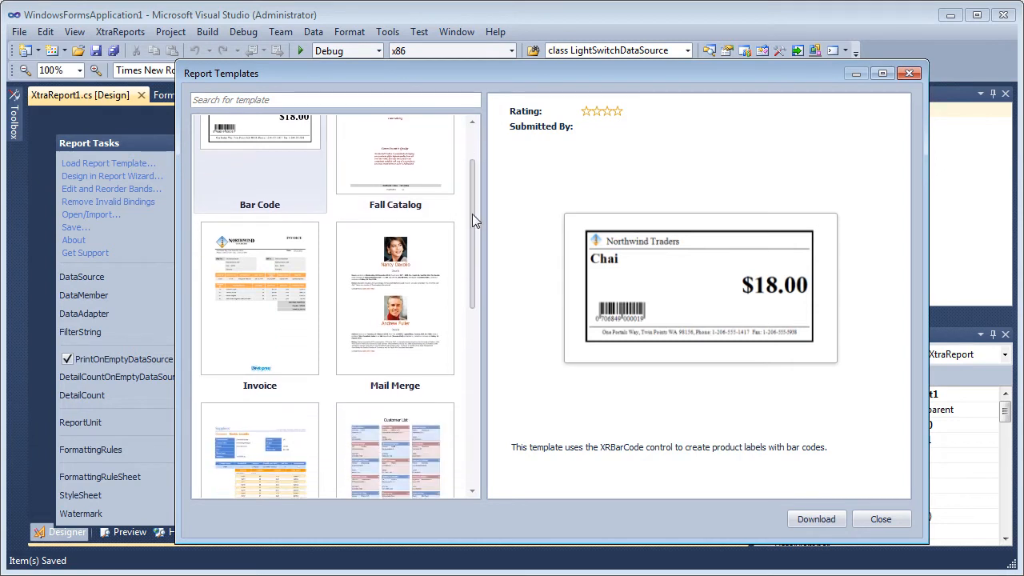
{"action": "scroll", "scroll_direction": "down", "scroll_amount": 3}
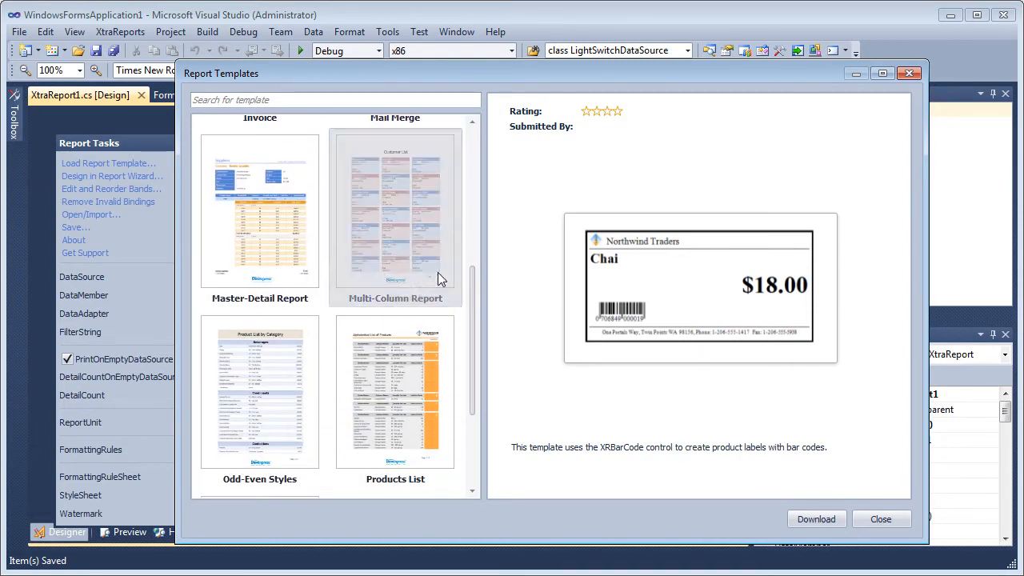
{"action": "left_click", "coordinate": [395, 211]}
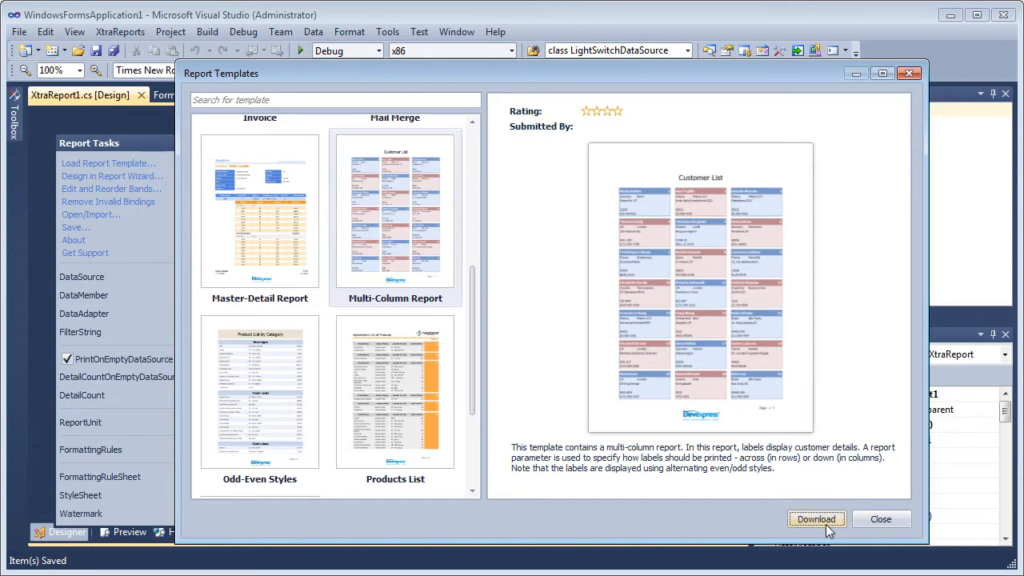
{"action": "left_click", "coordinate": [816, 518]}
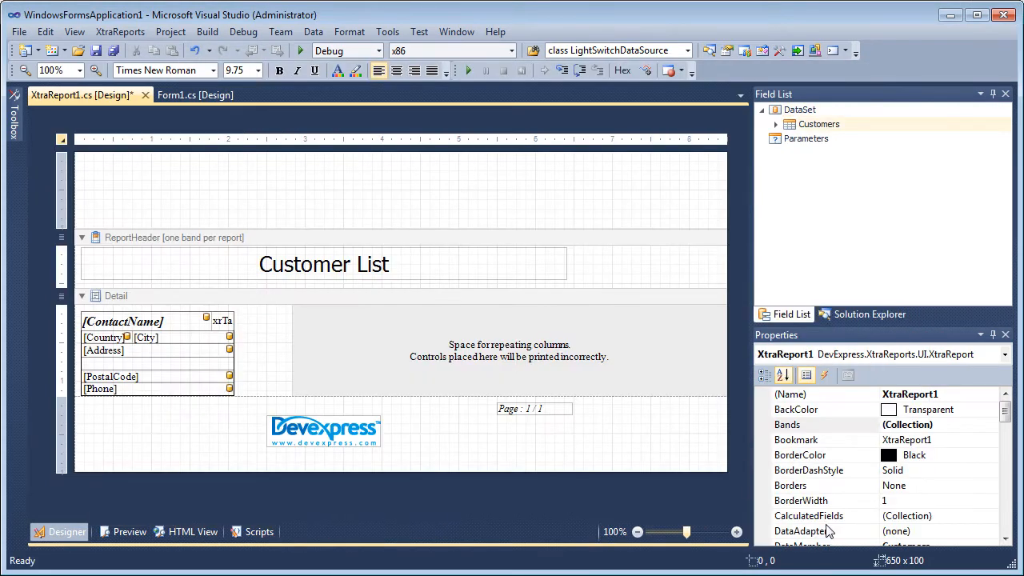
{"action": "mouse_move", "coordinate": [829, 193]}
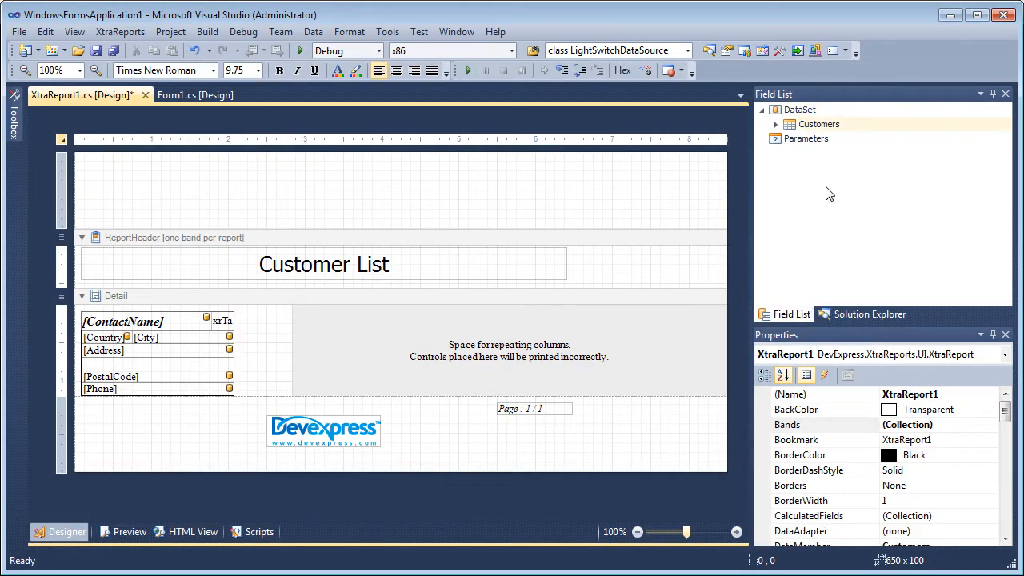
Step: Enlarge the Properties window and select the report's DataSourceSchema row
{"action": "left_click", "coordinate": [799, 109]}
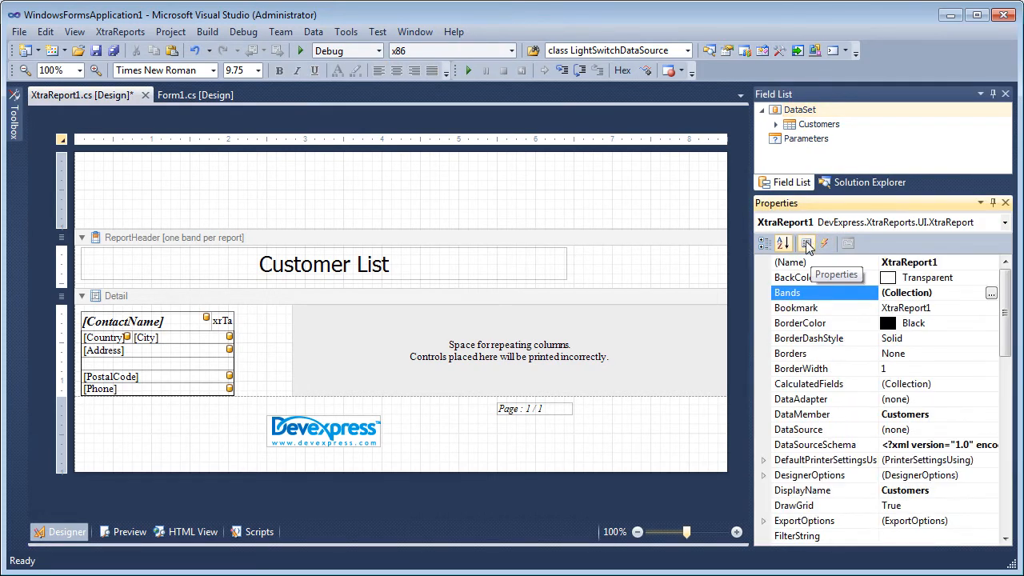
{"action": "mouse_move", "coordinate": [819, 358]}
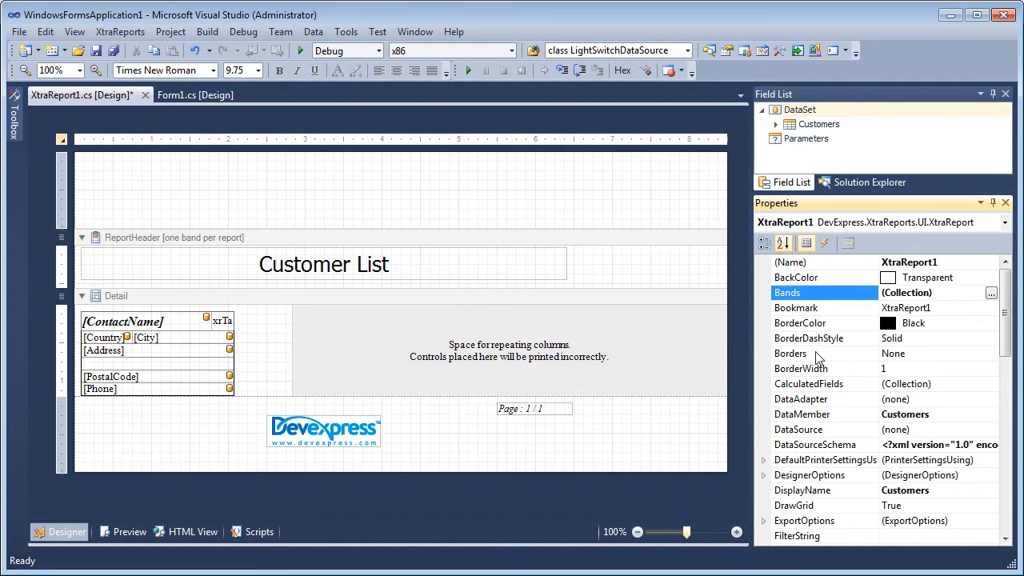
{"action": "left_click", "coordinate": [816, 445]}
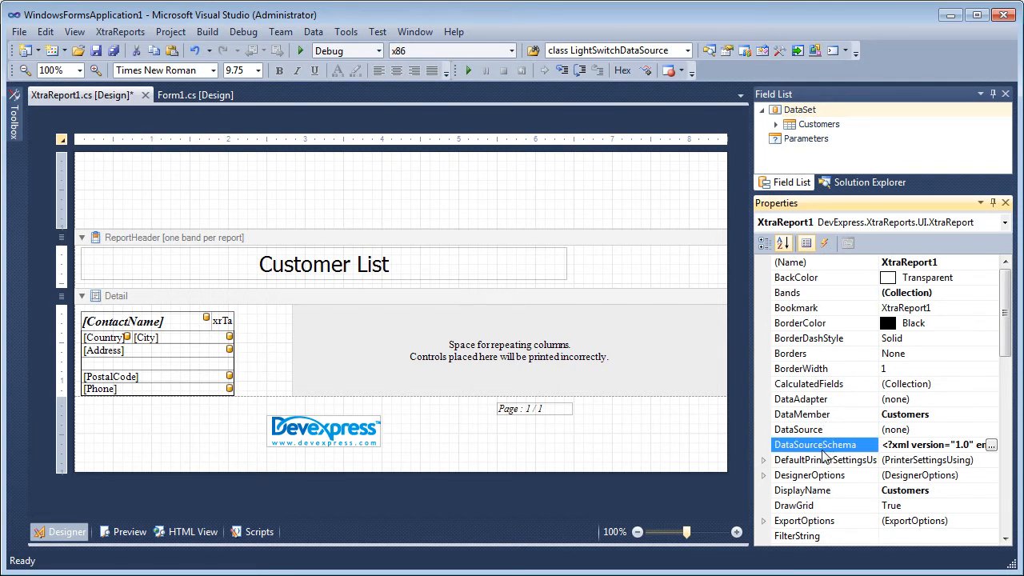
Step: Reset the DataSourceSchema to empty and list the available data sources in Report Tasks
{"action": "right_click", "coordinate": [824, 445]}
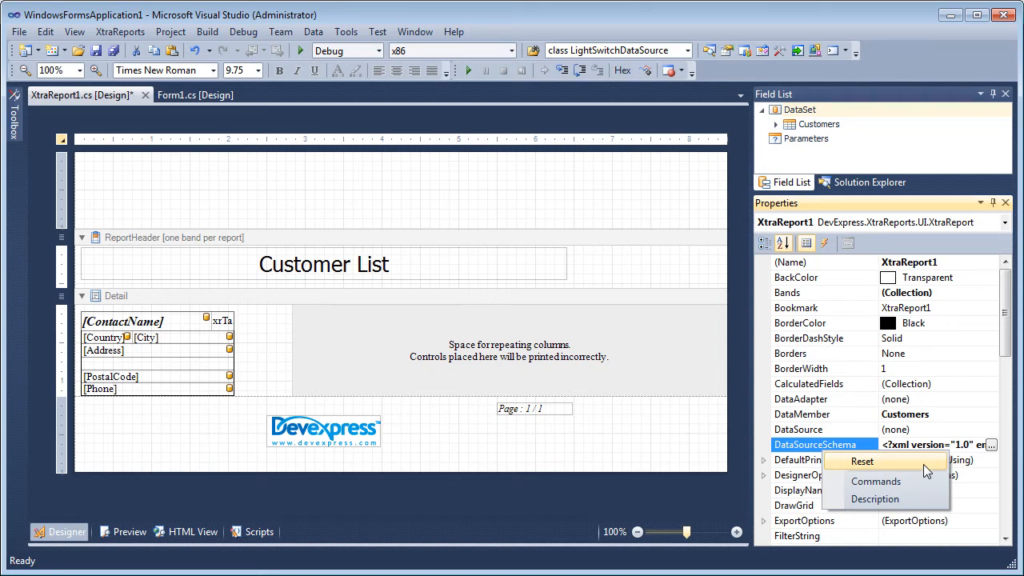
{"action": "left_click", "coordinate": [860, 461]}
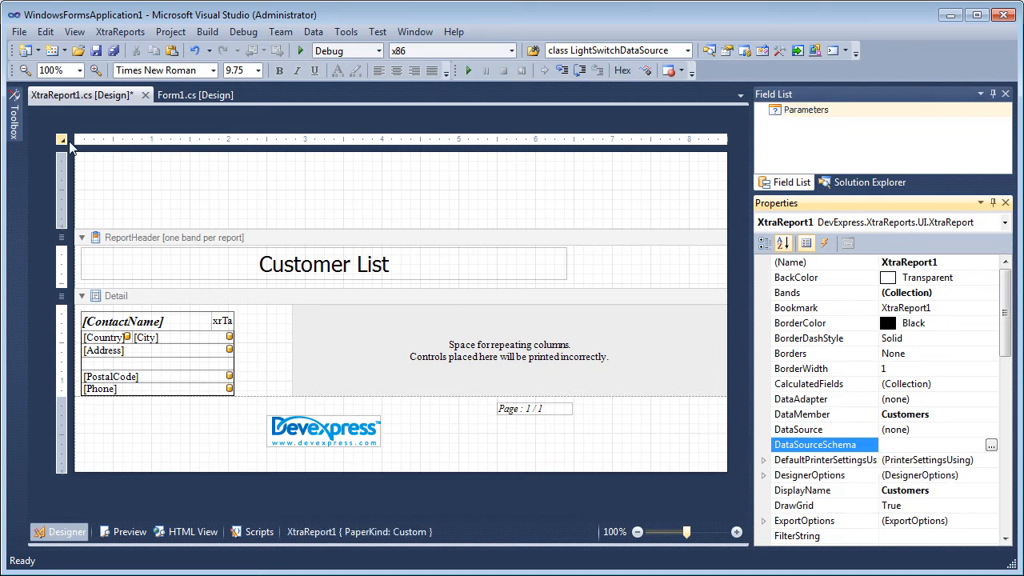
{"action": "left_click", "coordinate": [315, 277]}
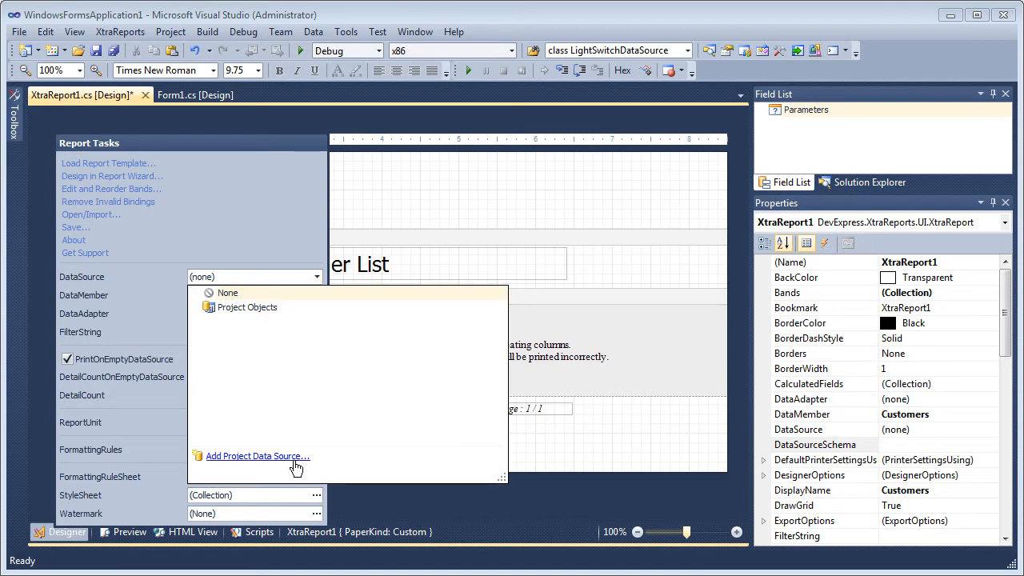
Step: Add a Database project data source using the nwind.mdb connection saved as nwindConnectionString
{"action": "left_click", "coordinate": [256, 456]}
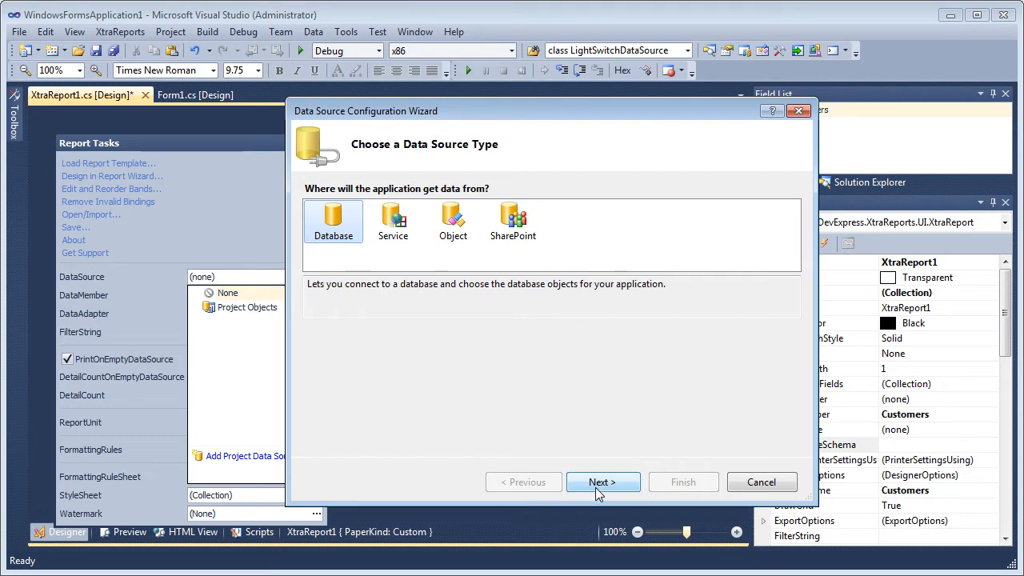
{"action": "left_click", "coordinate": [602, 481]}
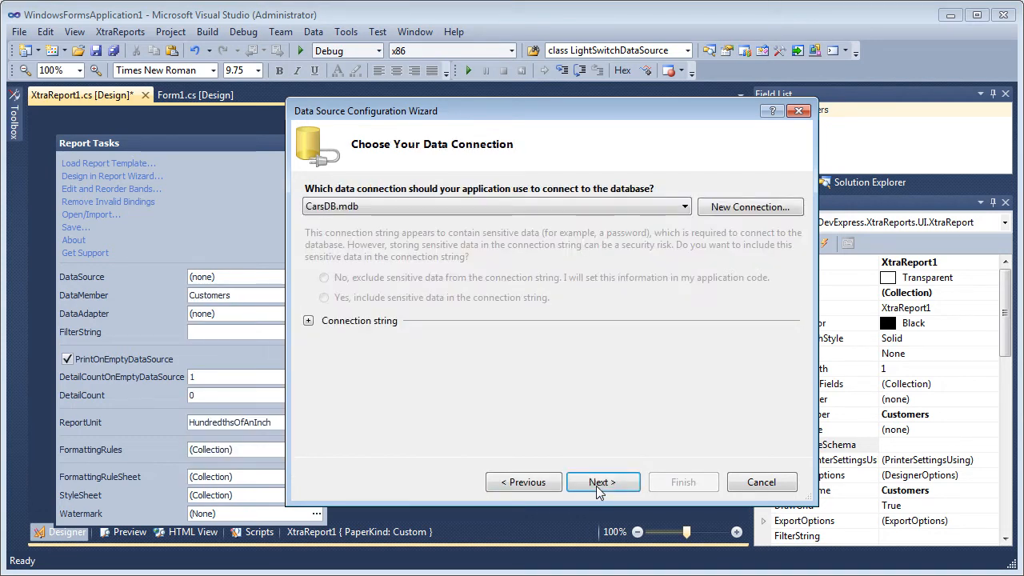
{"action": "left_click", "coordinate": [684, 207]}
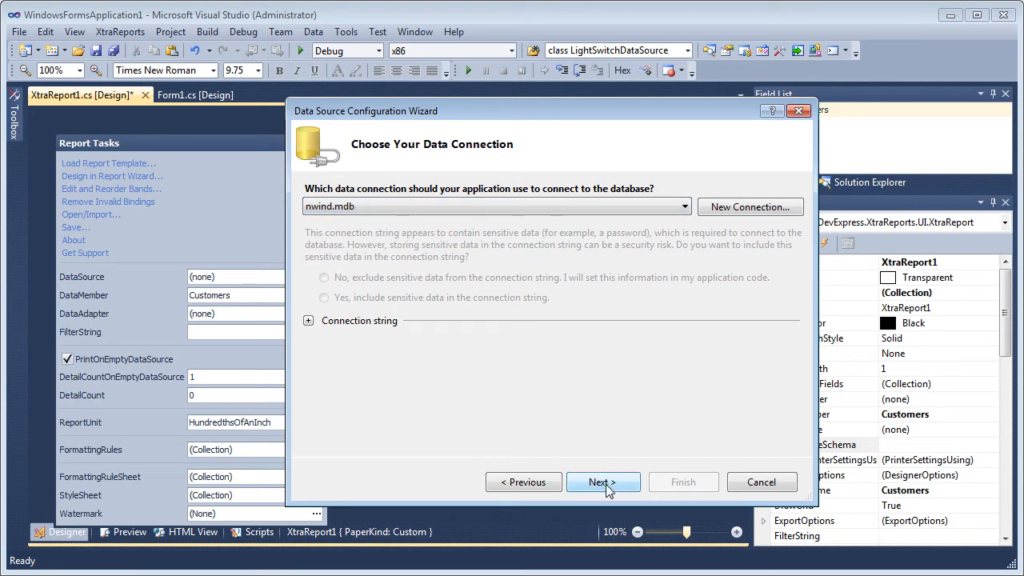
{"action": "left_click", "coordinate": [602, 481]}
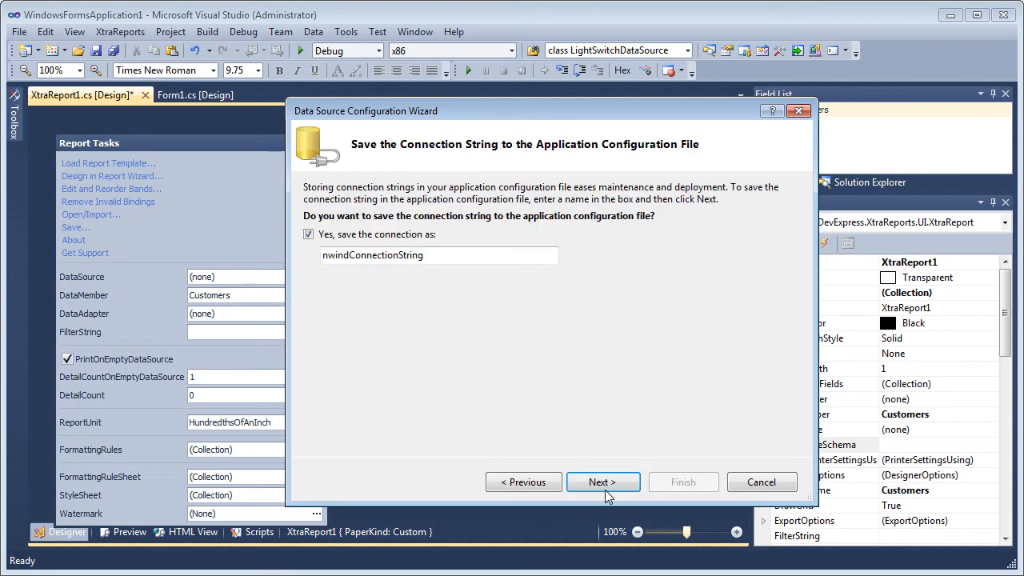
{"action": "left_click", "coordinate": [602, 482]}
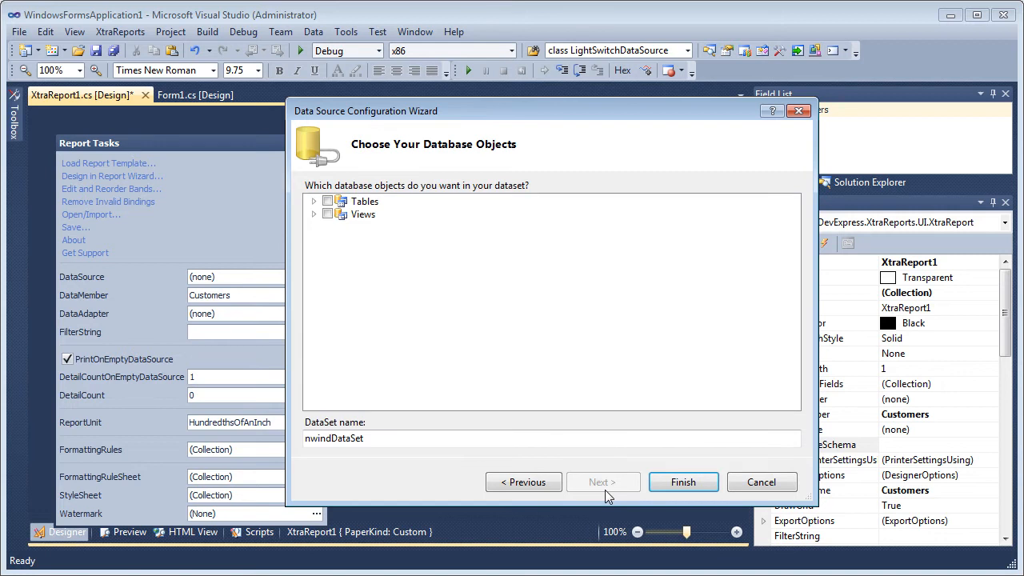
Step: Check the whole Customers table and finish, creating nwindDataSet1 as the report's data source
{"action": "left_click", "coordinate": [314, 201]}
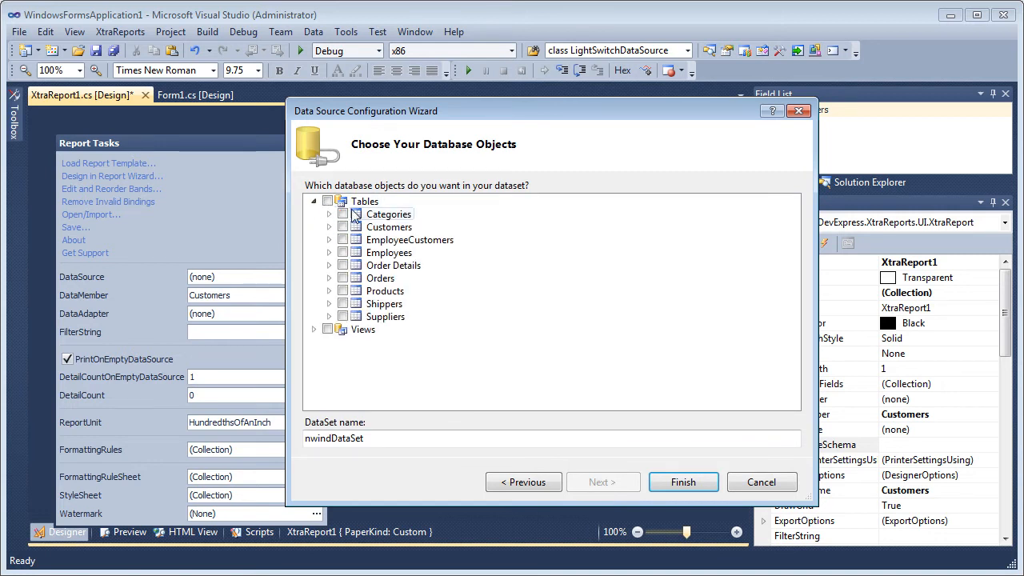
{"action": "left_click", "coordinate": [330, 227]}
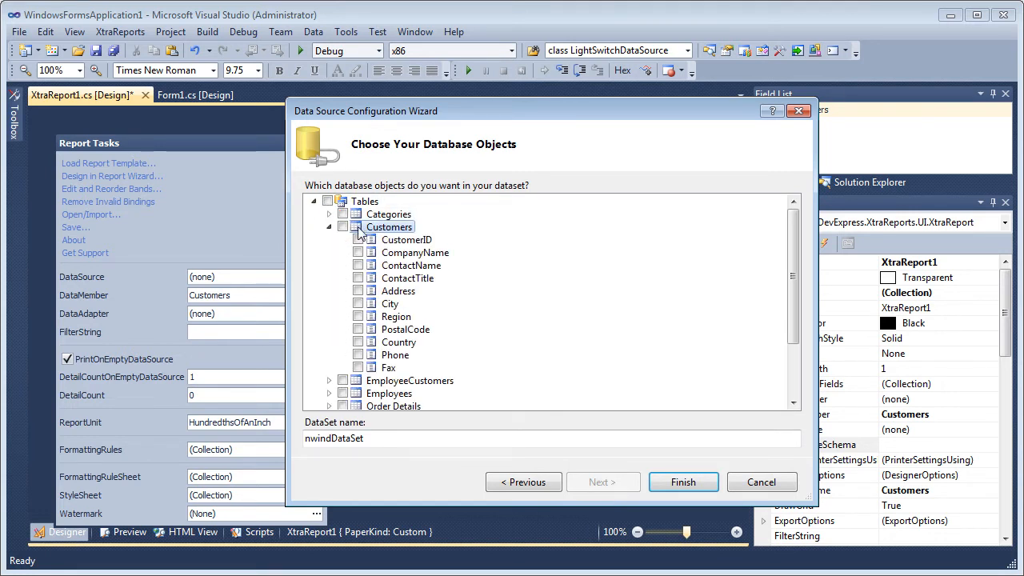
{"action": "left_click", "coordinate": [358, 228]}
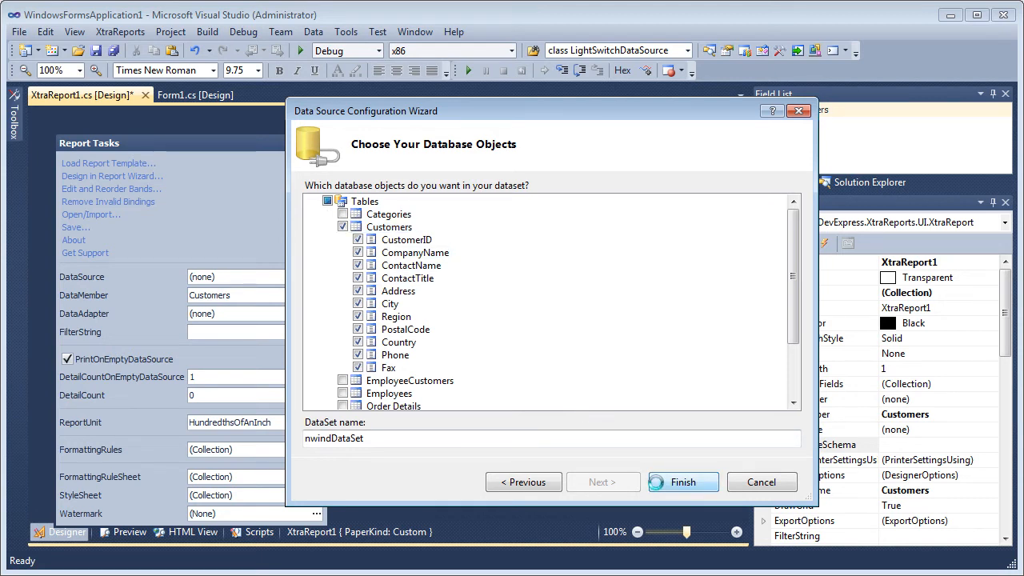
{"action": "left_click", "coordinate": [682, 482]}
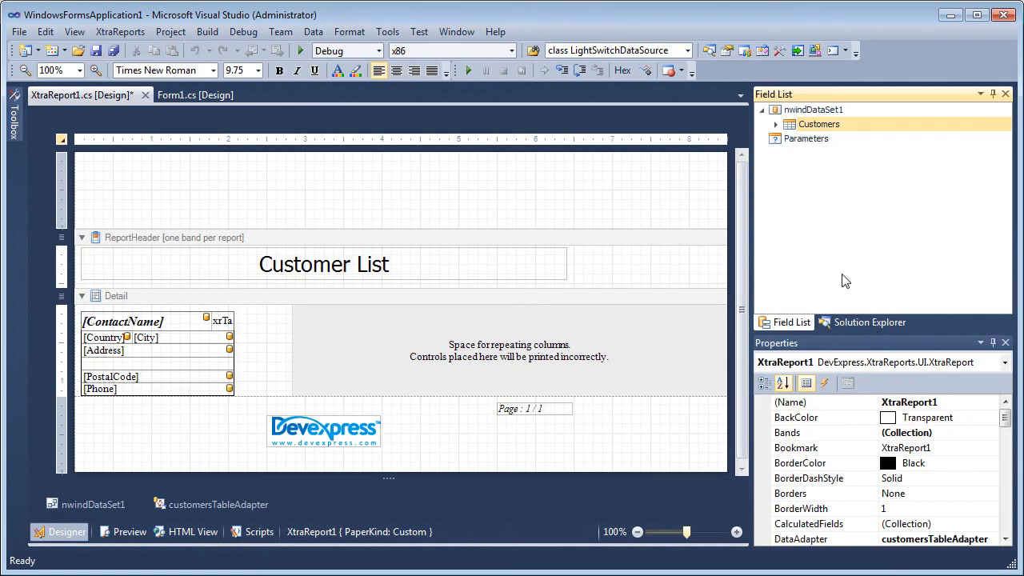
Step: Expand Customers under nwindDataSet1 to list its fields in the Field List
{"action": "left_click", "coordinate": [776, 125]}
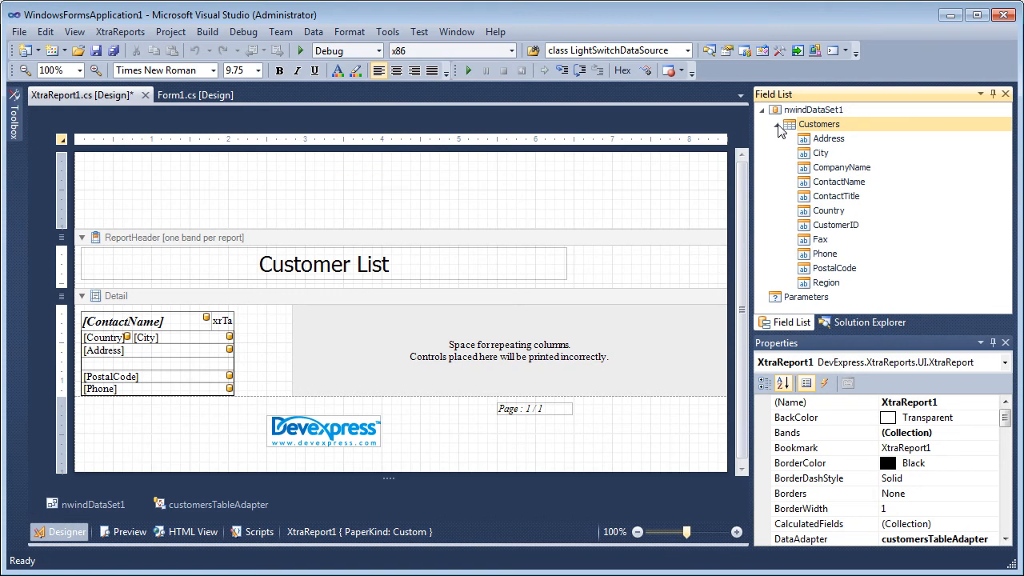